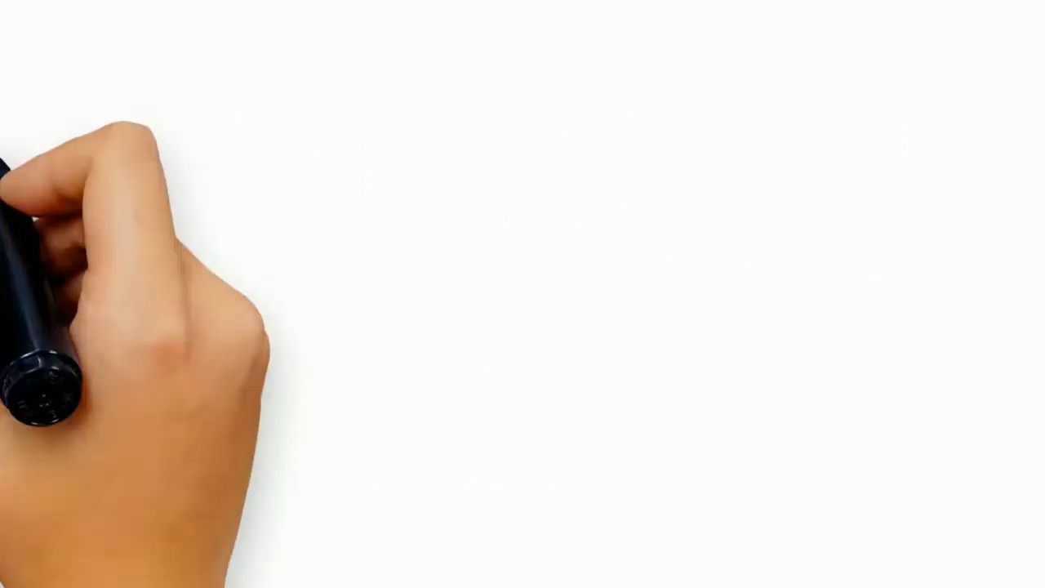
pyautogui.write('DA')
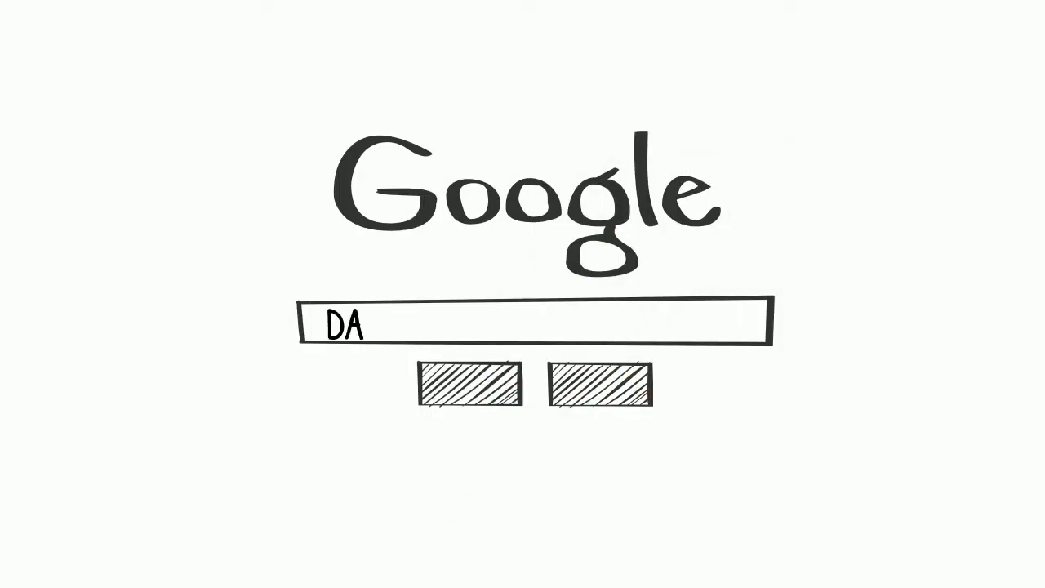